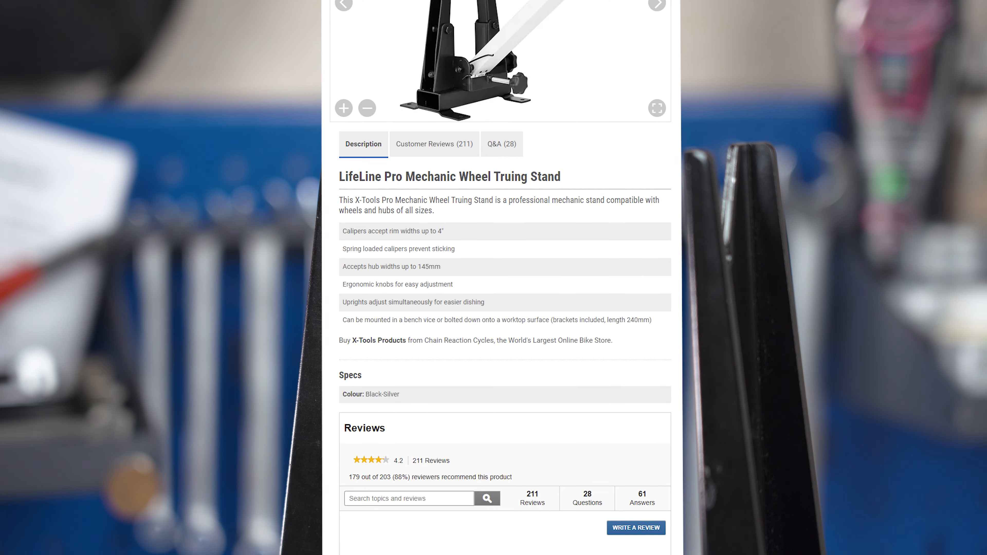
pyautogui.scroll(-3)
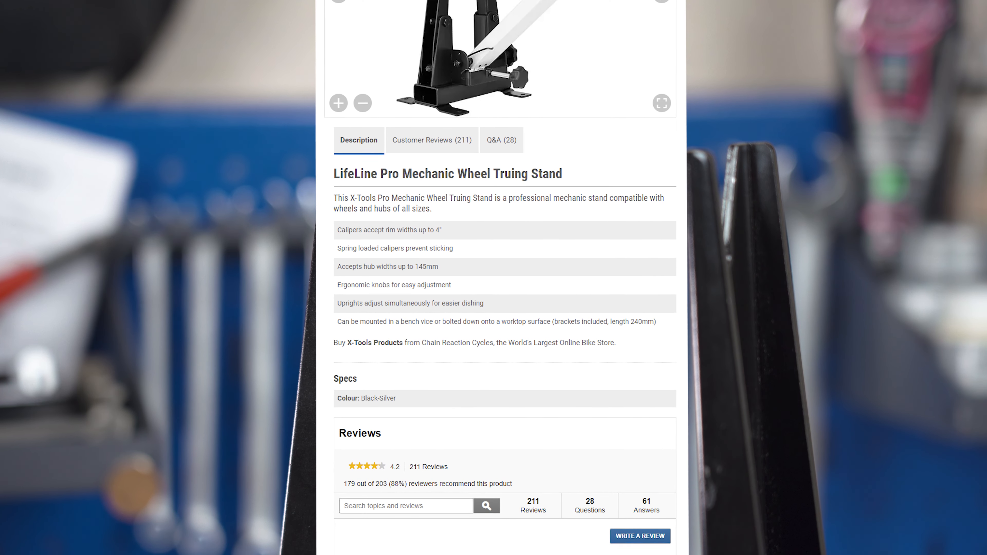
pyautogui.scroll(-3)
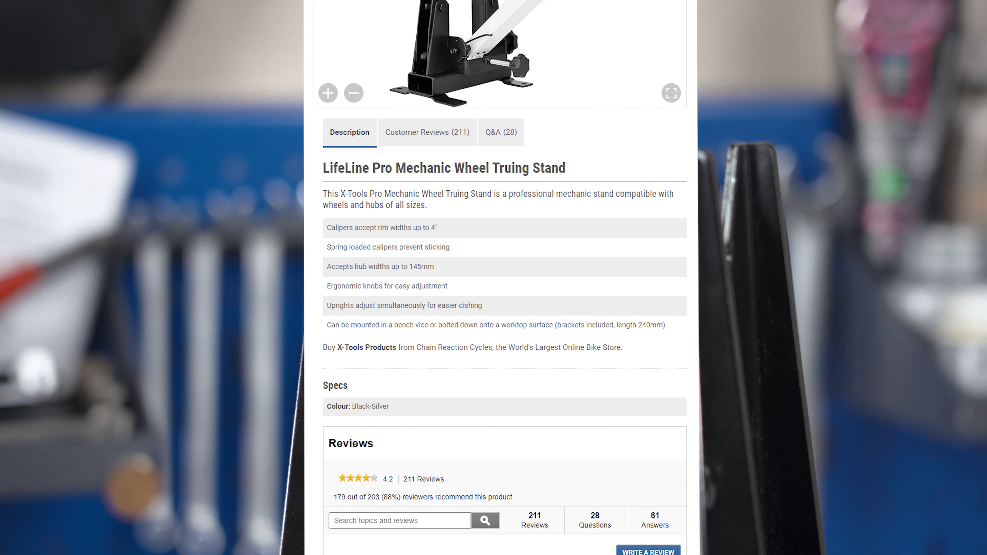
pyautogui.scroll(-3)
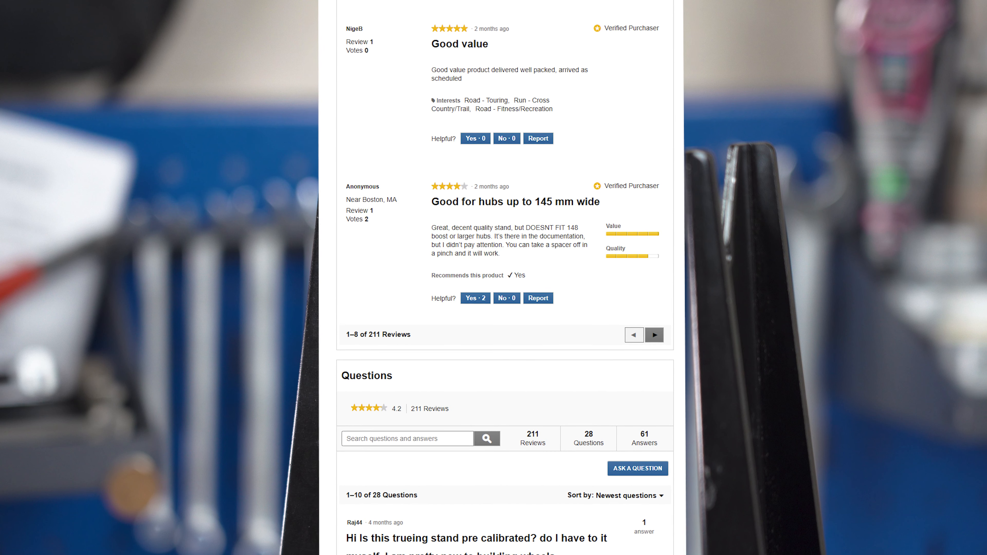
pyautogui.scroll(-3)
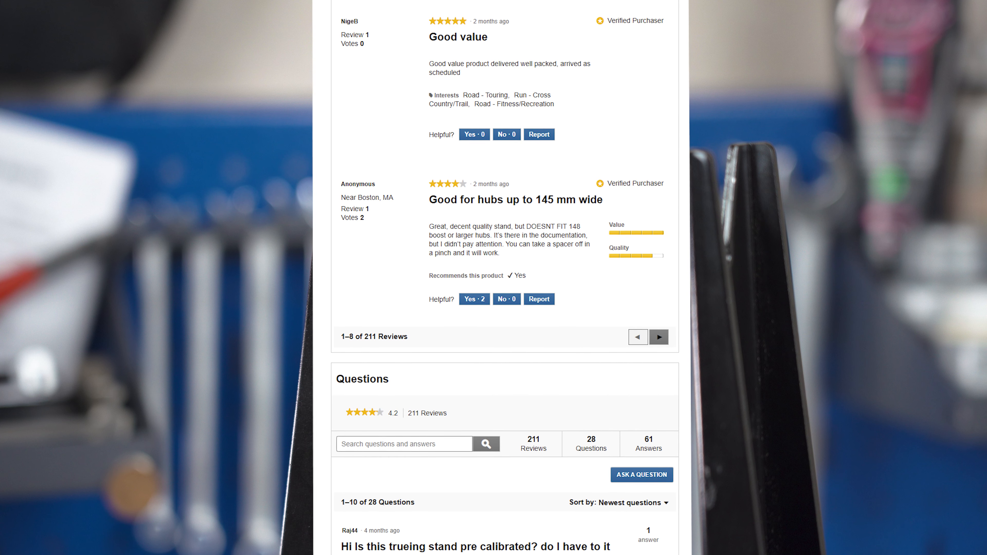